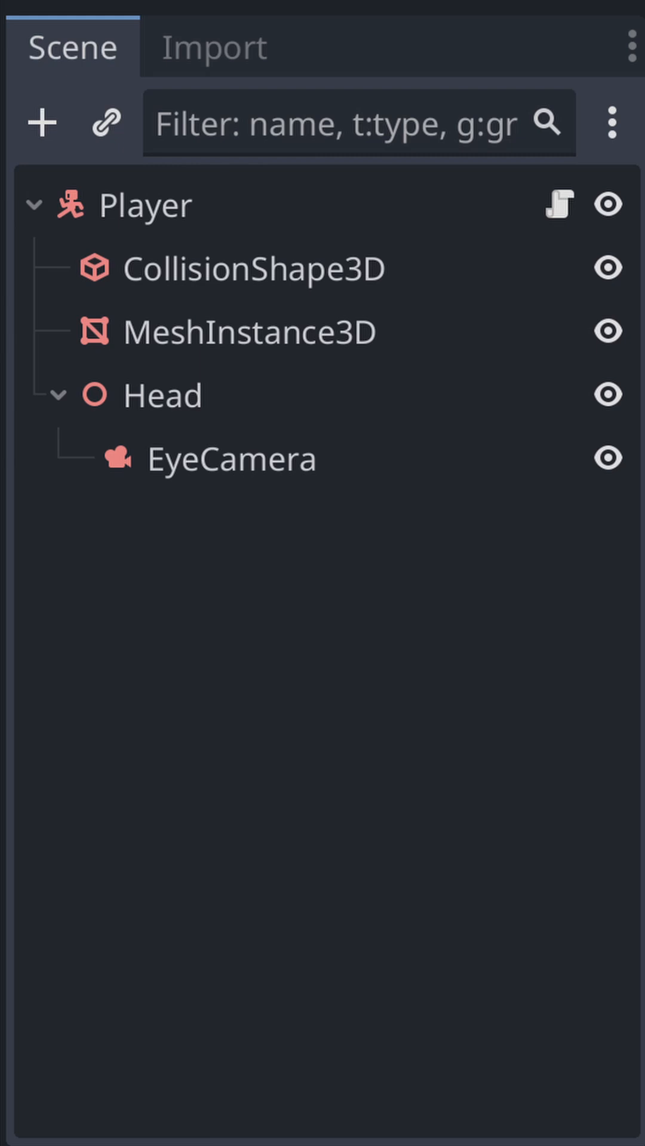
Step: Attach a new CharacterBody3D Basic Movement template script to the Player node
left_click(147, 204)
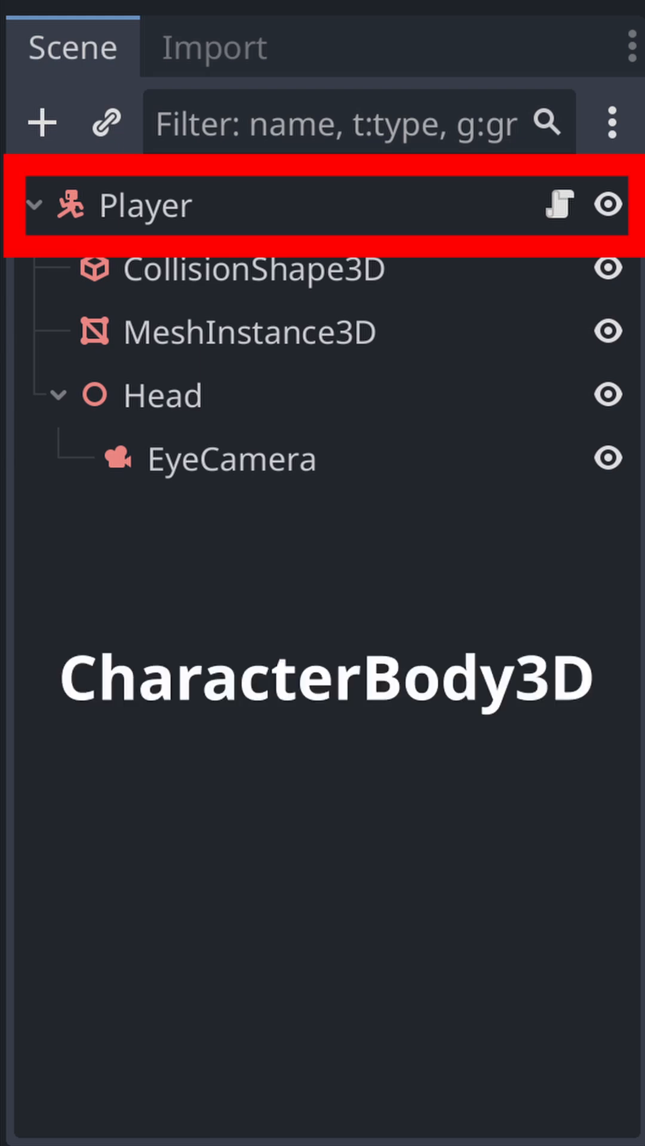
left_click(163, 395)
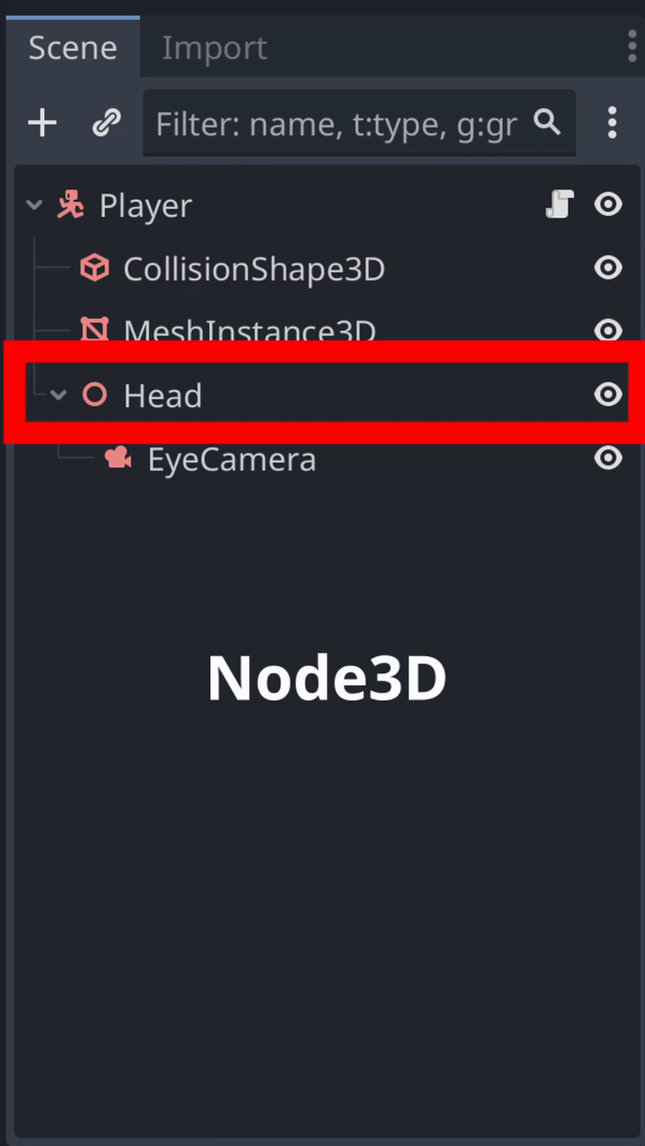
left_click(232, 459)
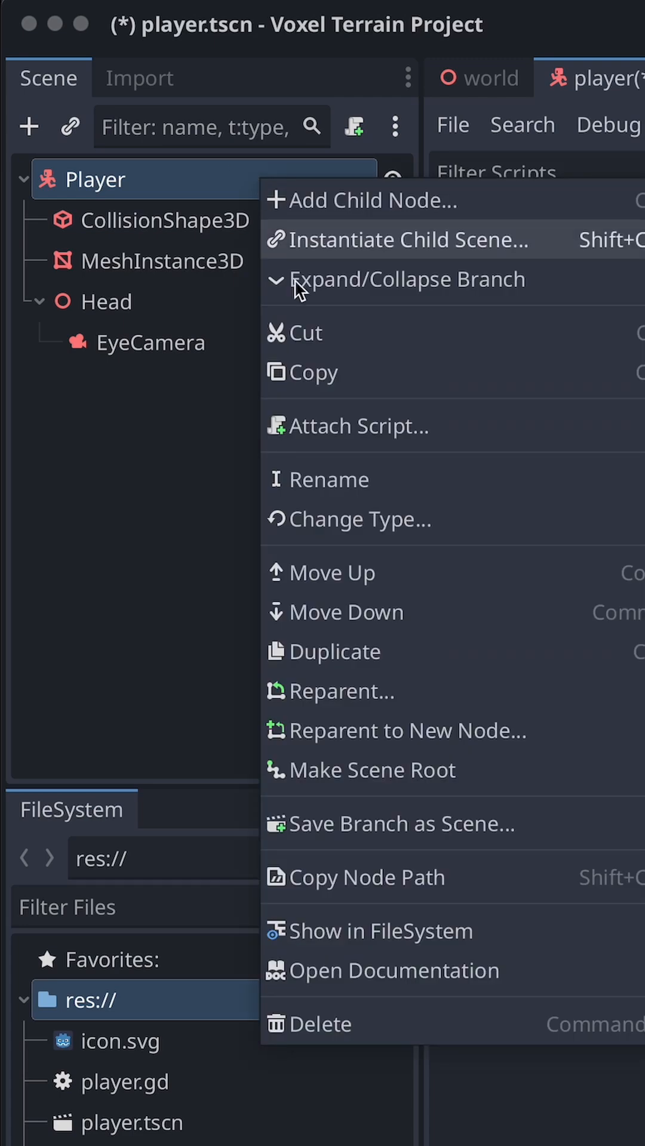
left_click(359, 427)
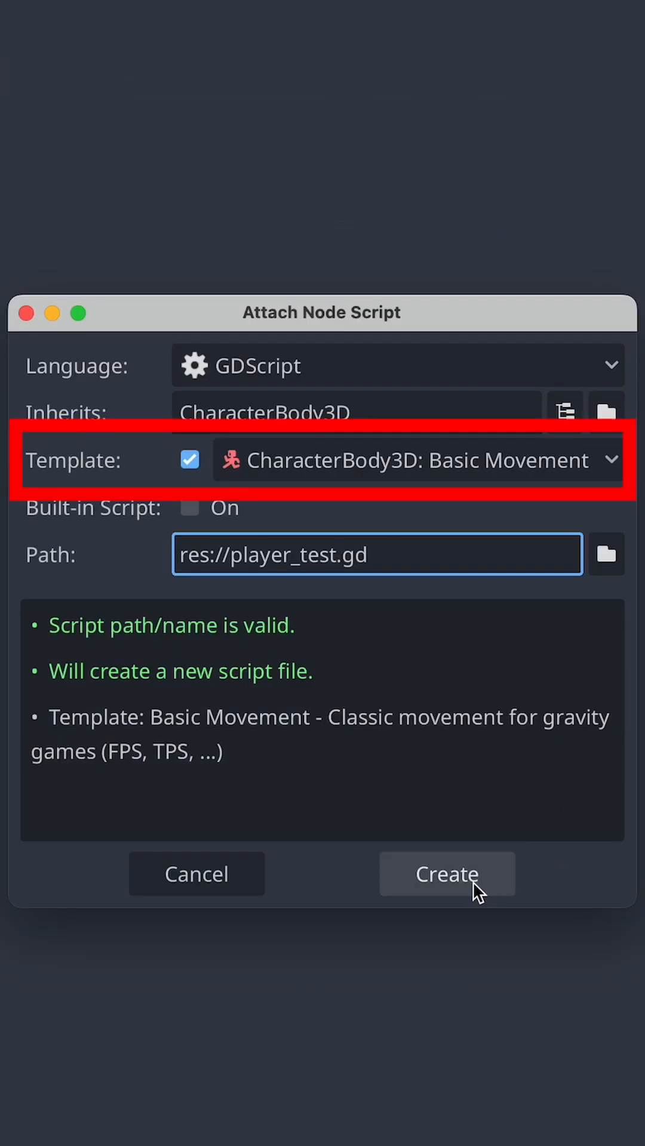
left_click(446, 874)
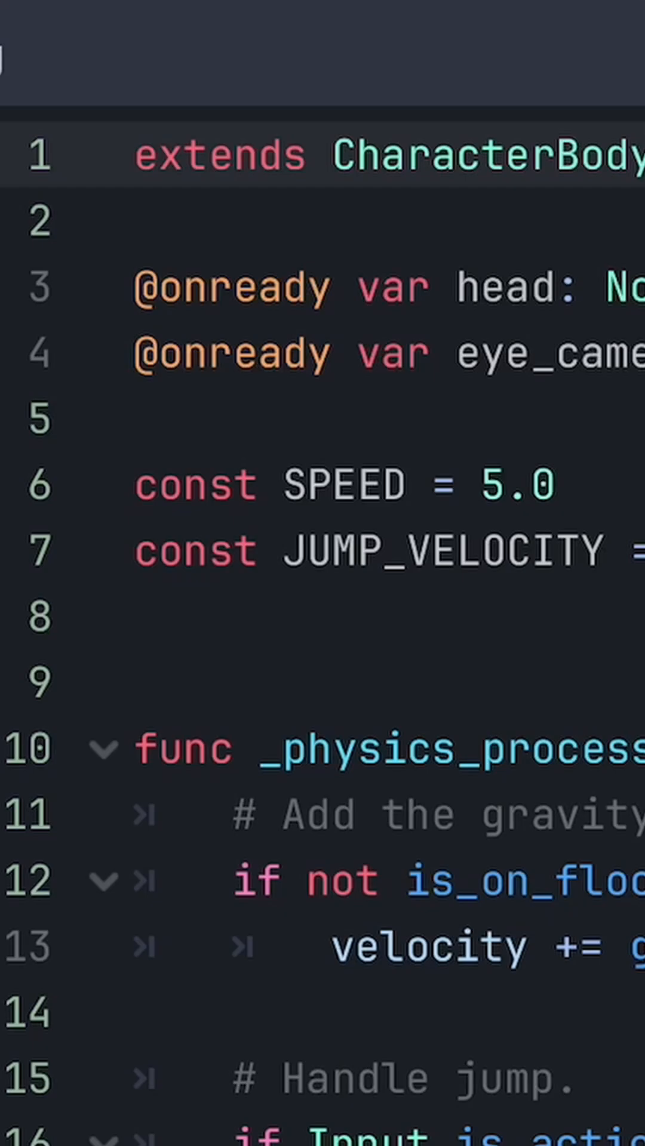
type("@e")
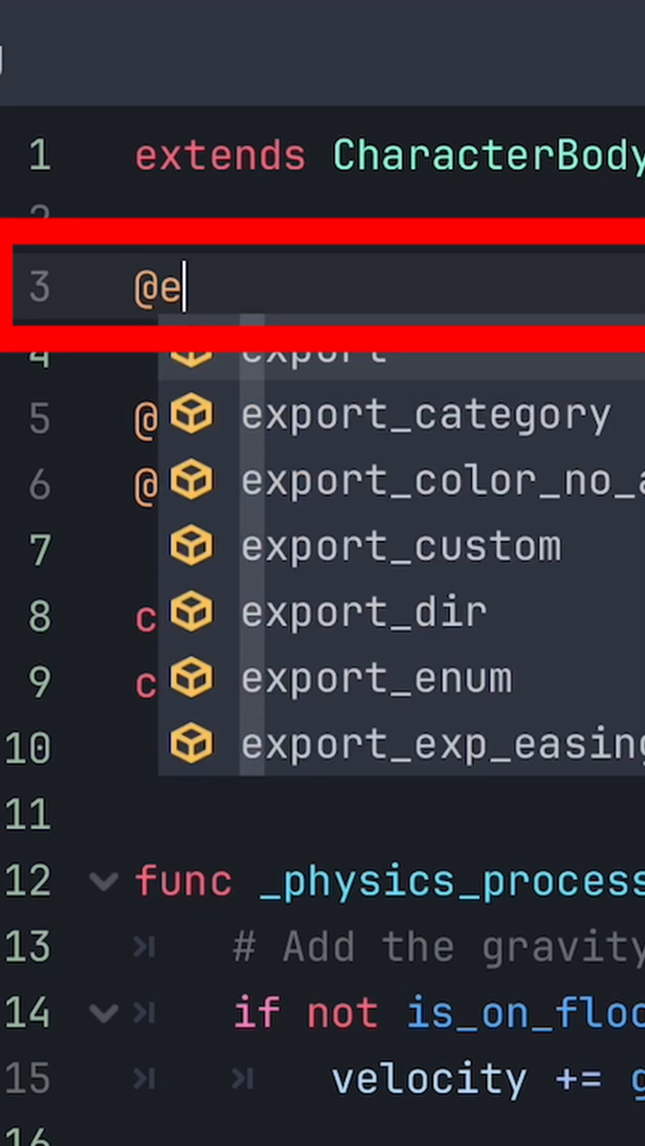
type("xport var mouse_sensiti")
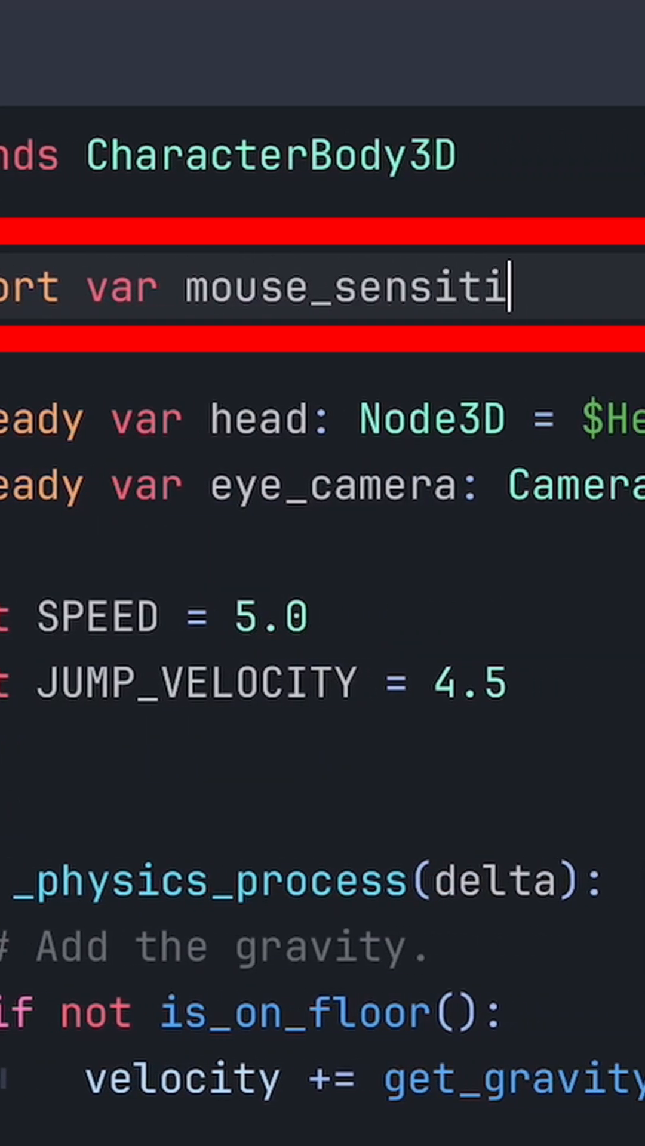
type("vity: float = 0.00")
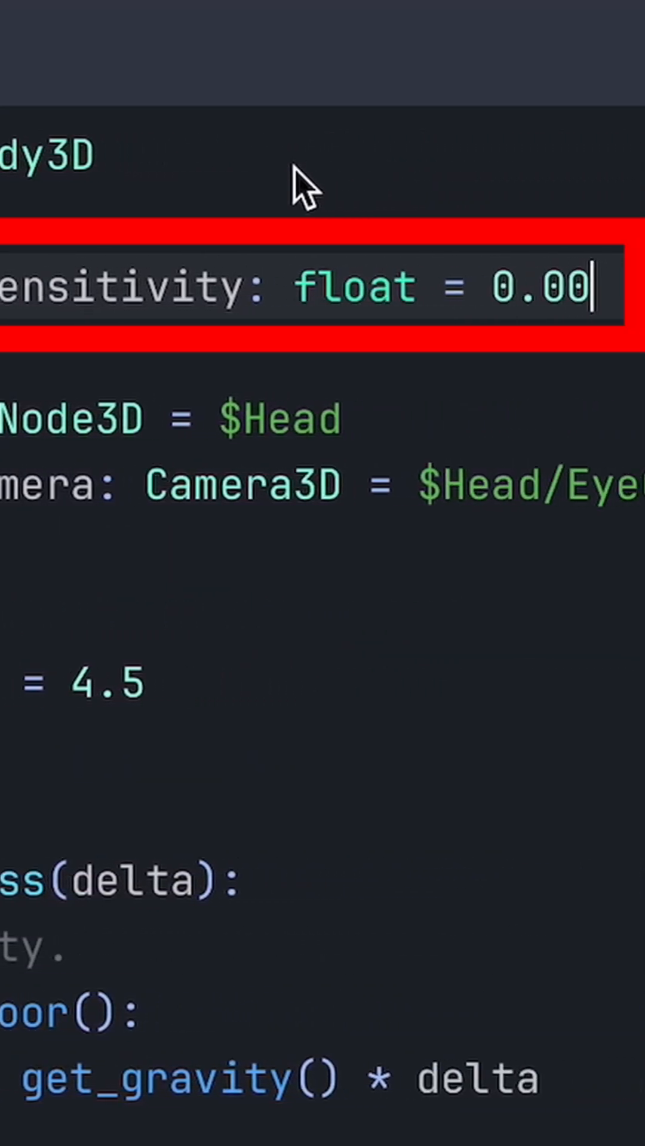
type("5")
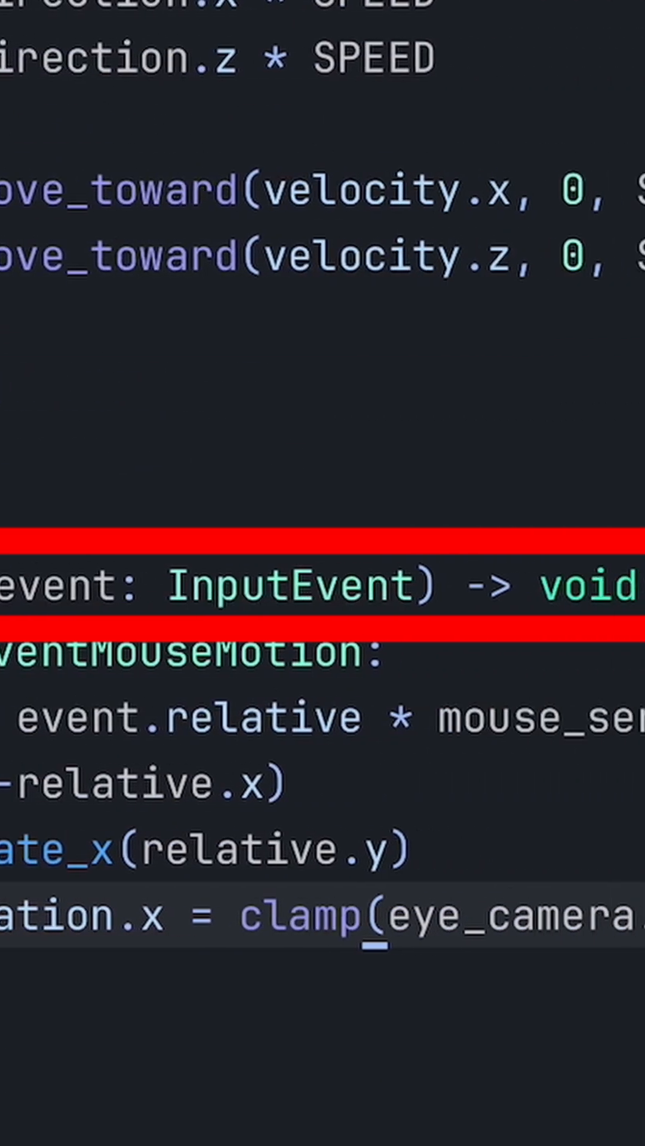
scroll("down", 3)
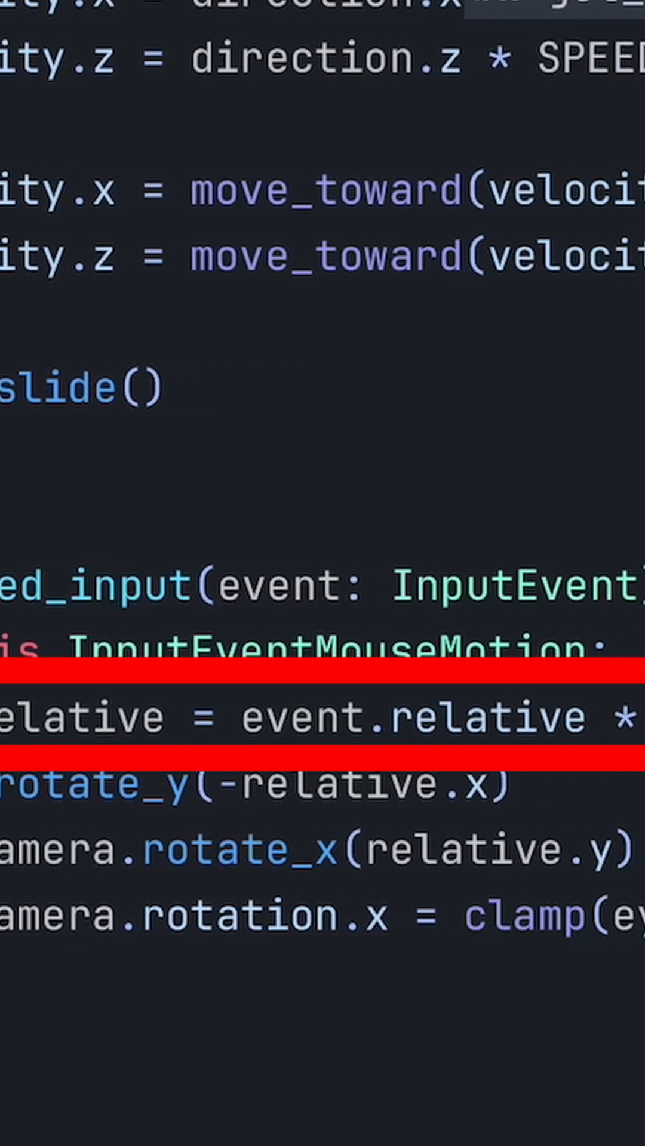
scroll("right", 3)
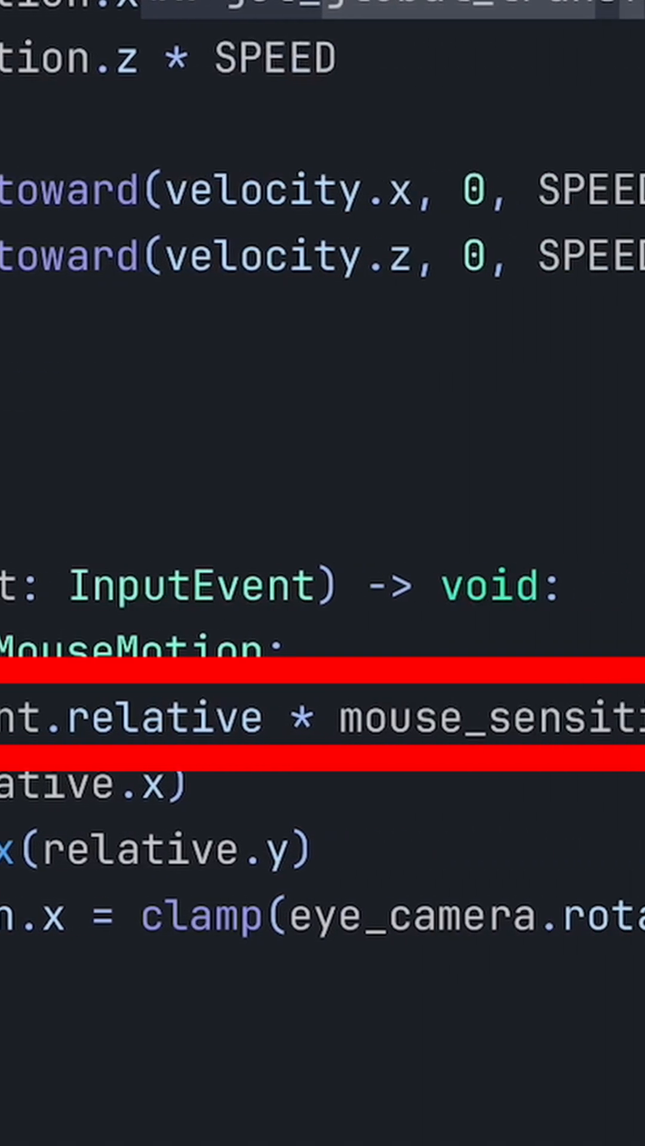
scroll("left", 3)
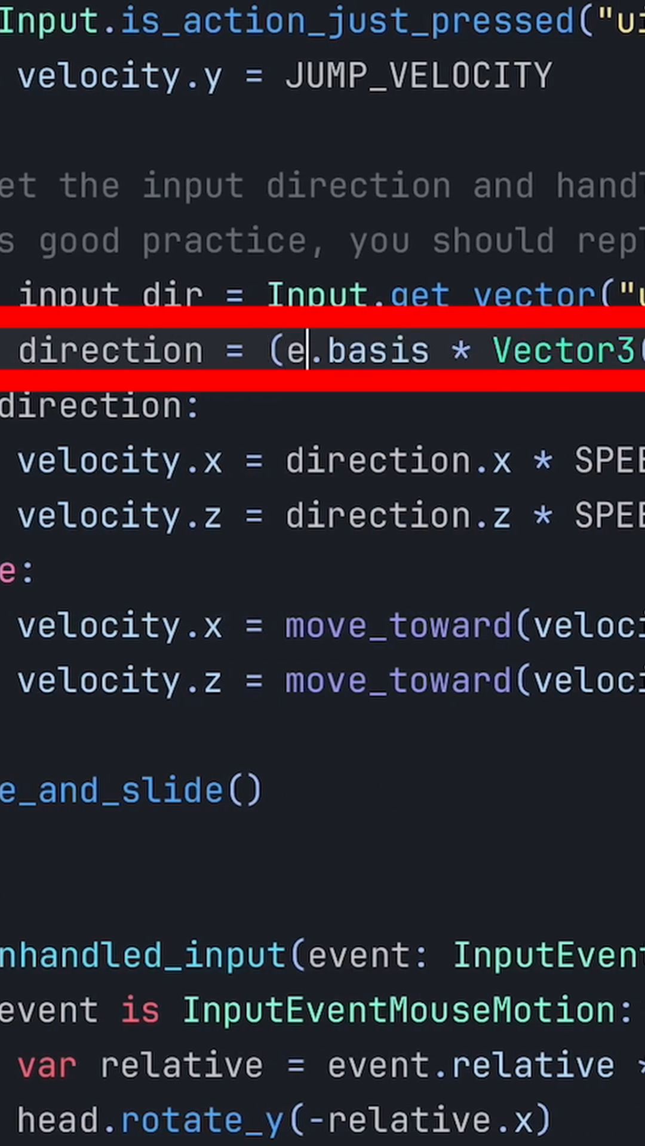
Step: Replace transform.basis with eye_camera.global_basis in the movement direction line
type("ye_camera.")
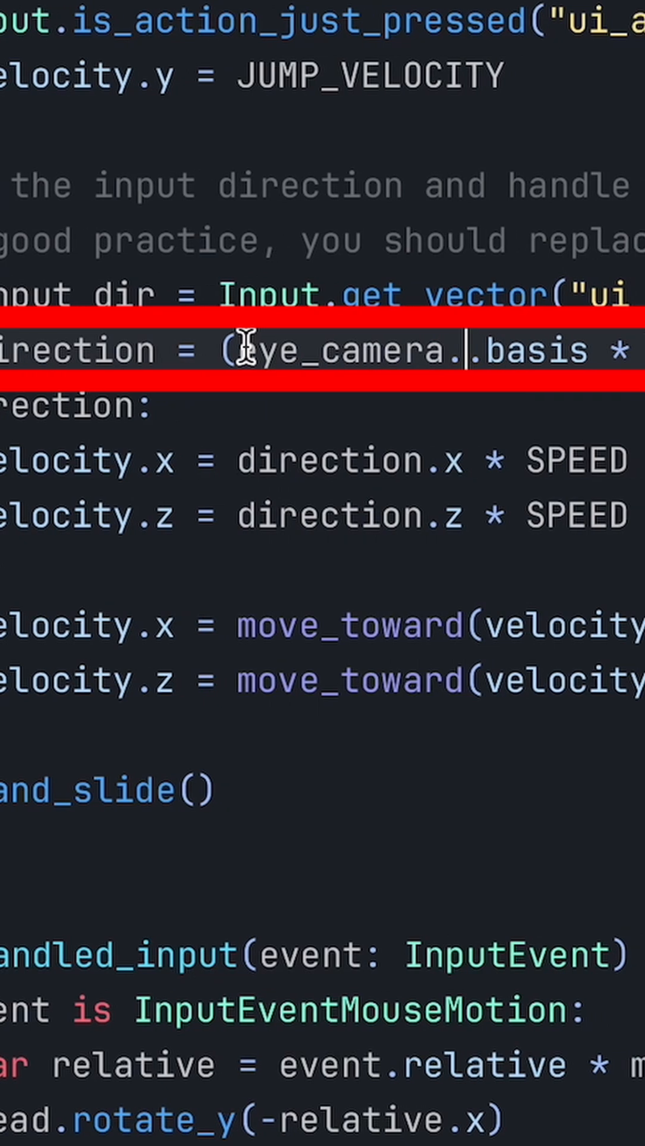
type("globa")
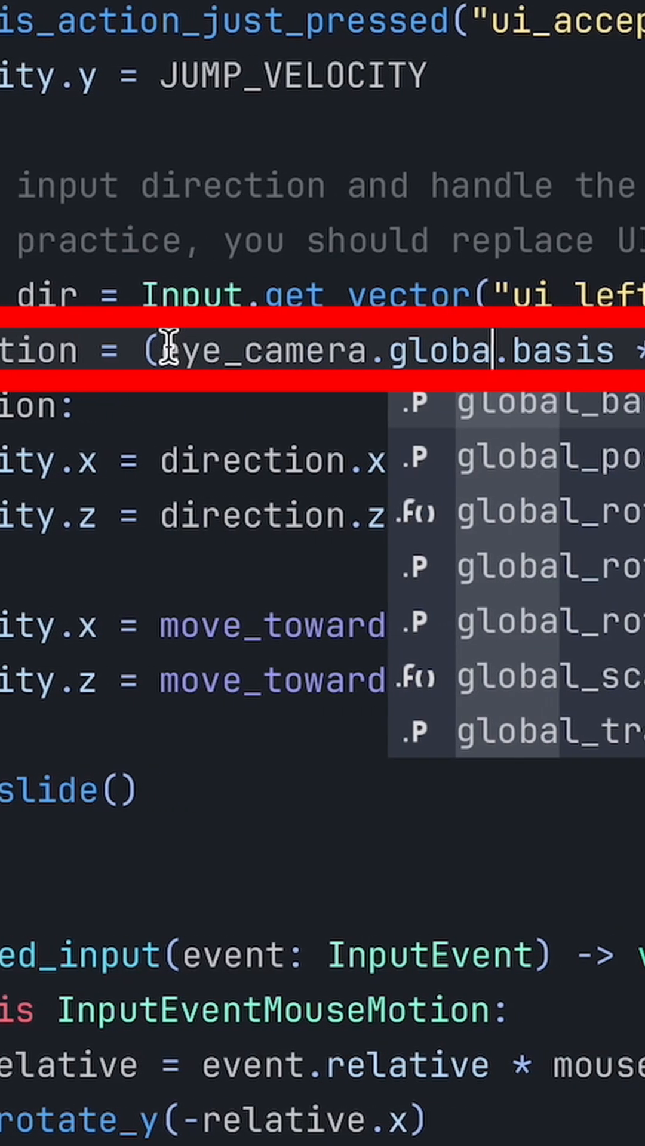